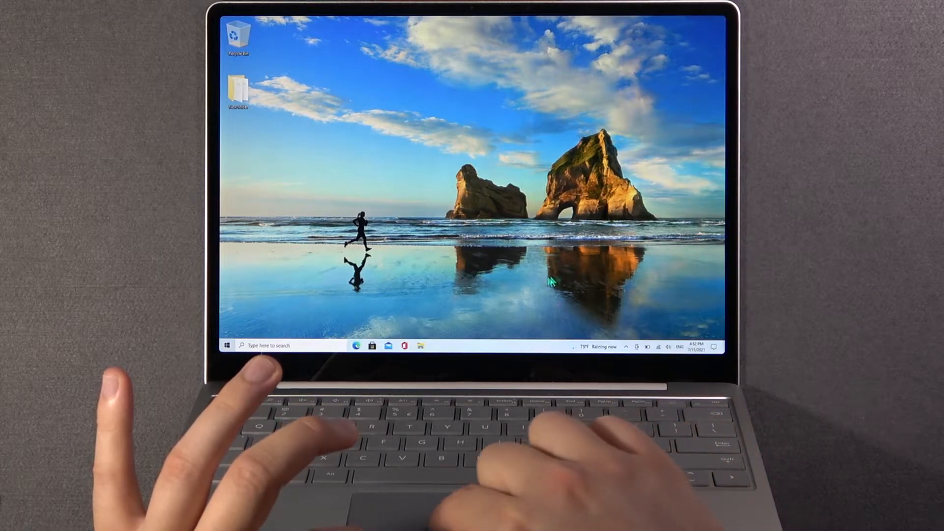
{"action": "mouse_move", "coordinate": [502, 293]}
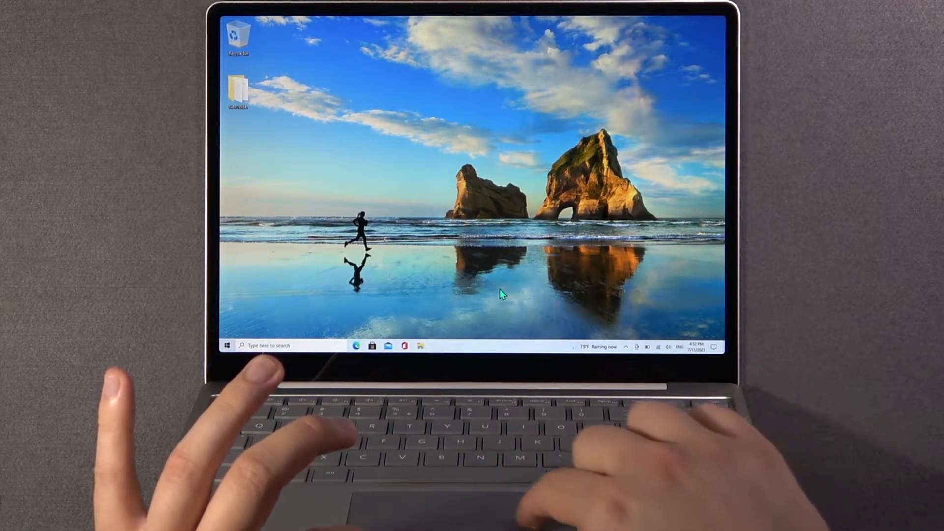